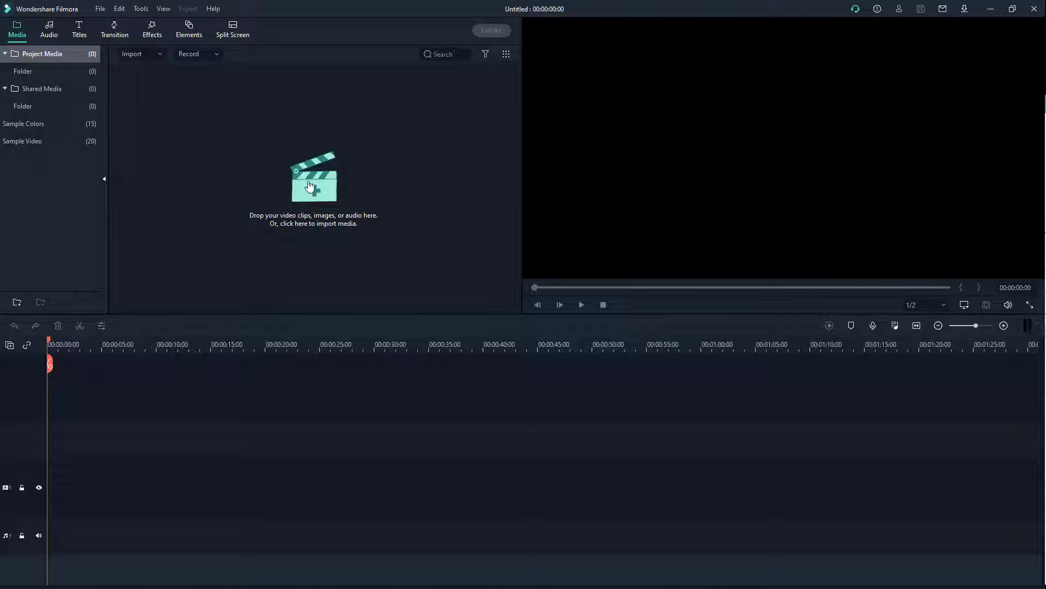
Import the Pexels Videos 1739010.mp4 beach drone clip into the project media
click(313, 185)
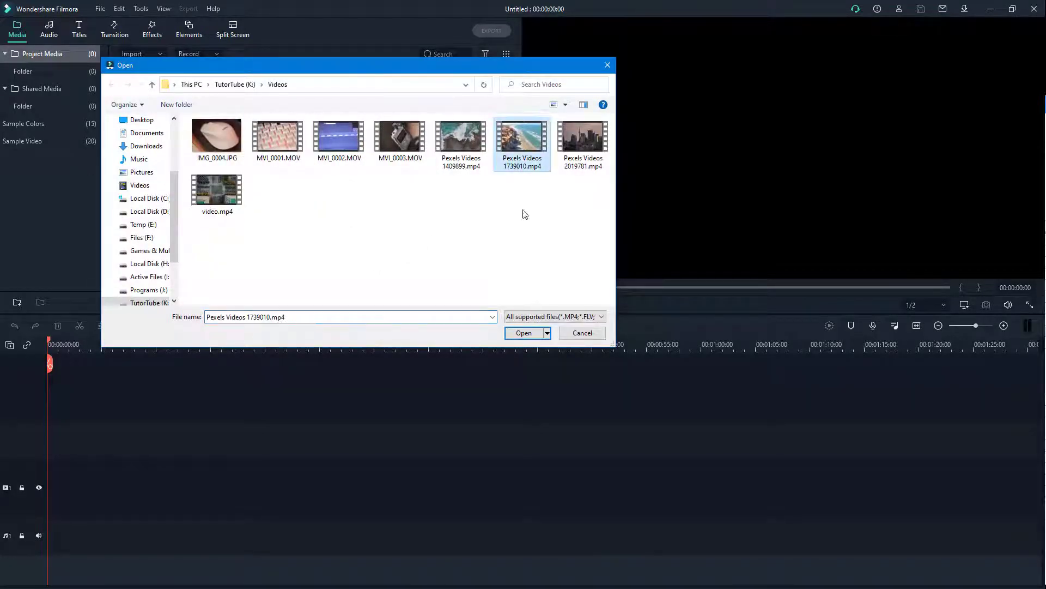
click(523, 332)
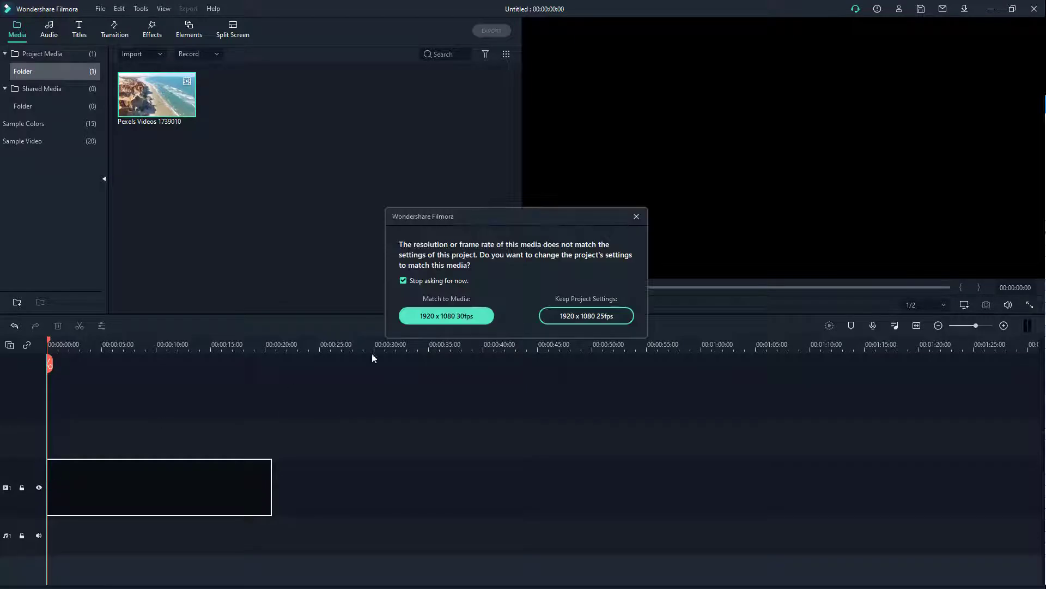
mouse_move(458, 347)
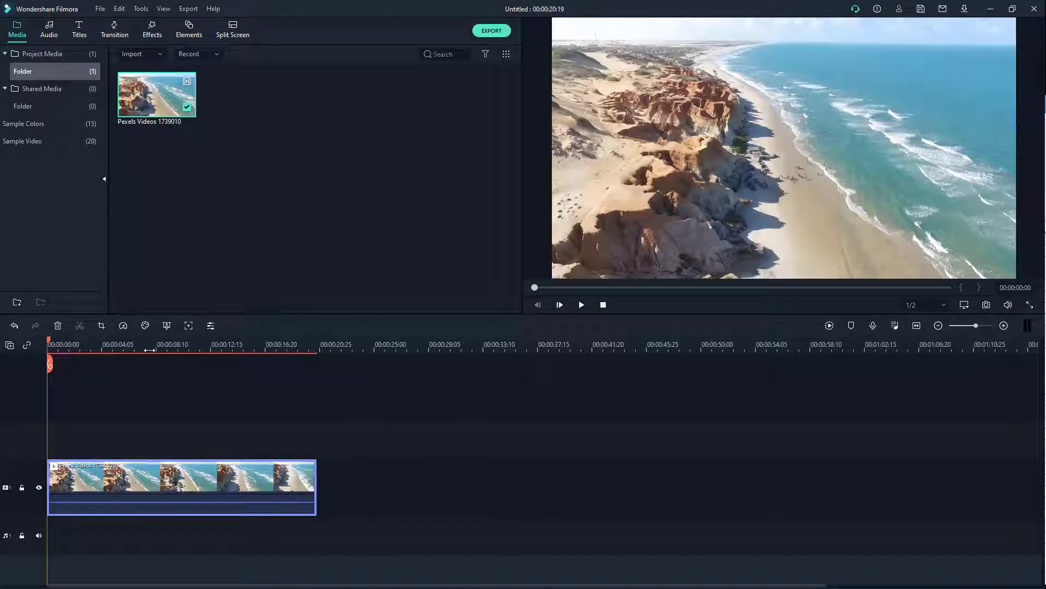
mouse_move(160, 379)
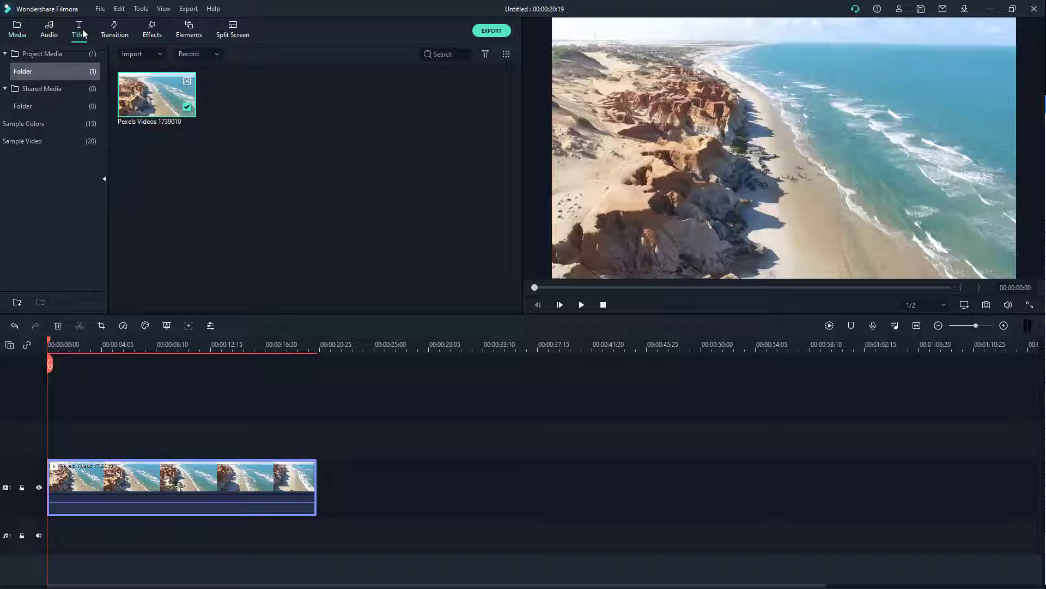
Browse the Custom, Openers, Lower 3rds and End Credits title templates
click(79, 30)
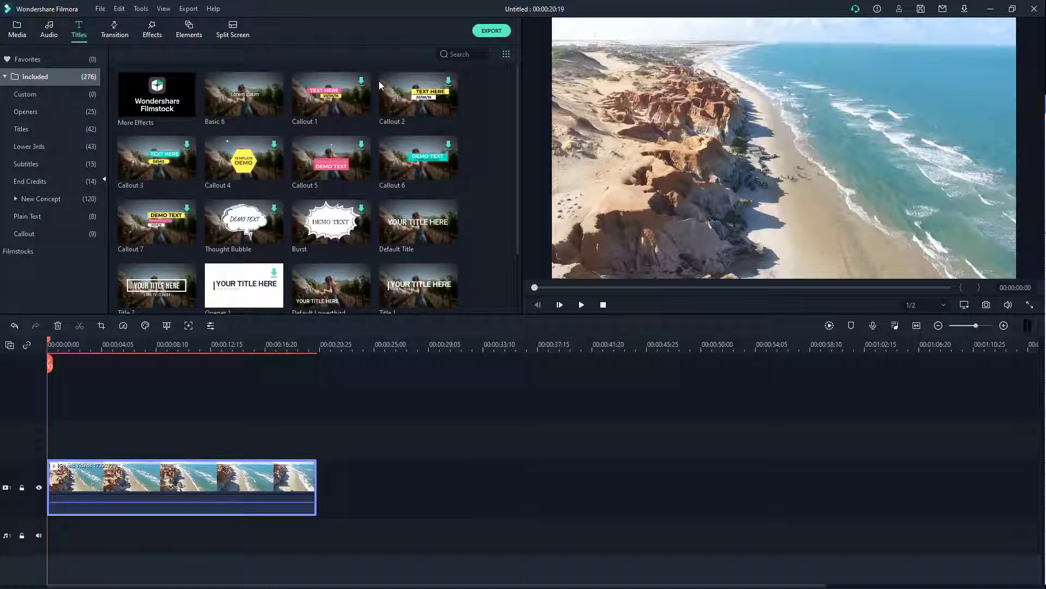
scroll(down, 3)
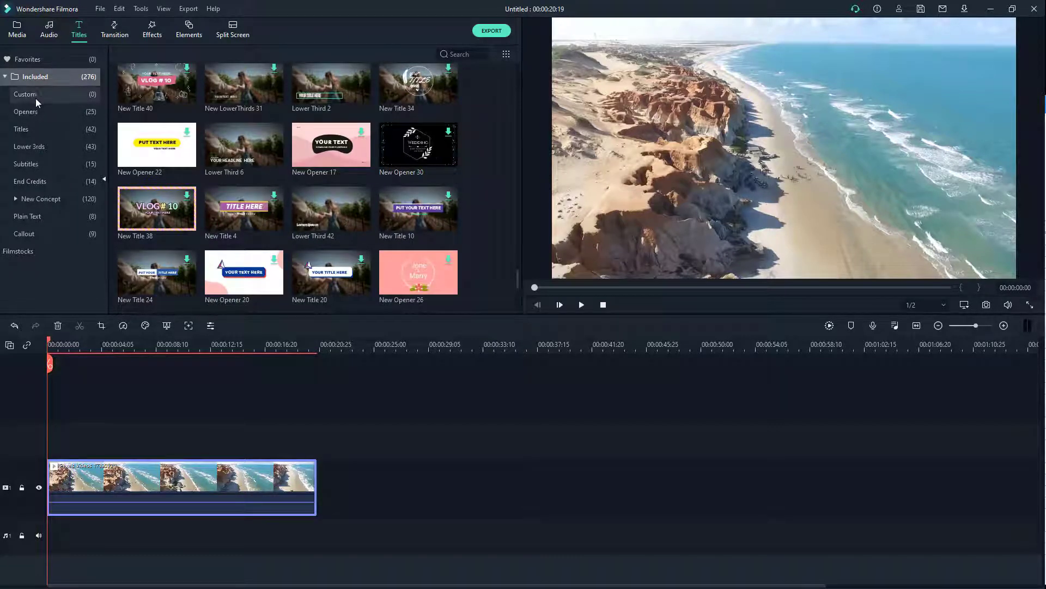
click(24, 94)
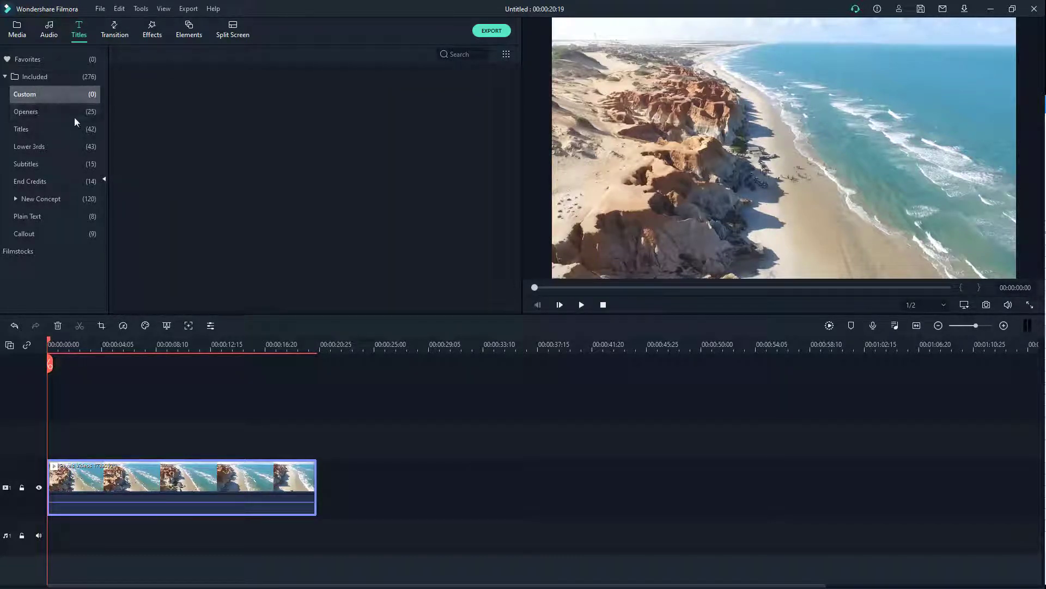
click(26, 111)
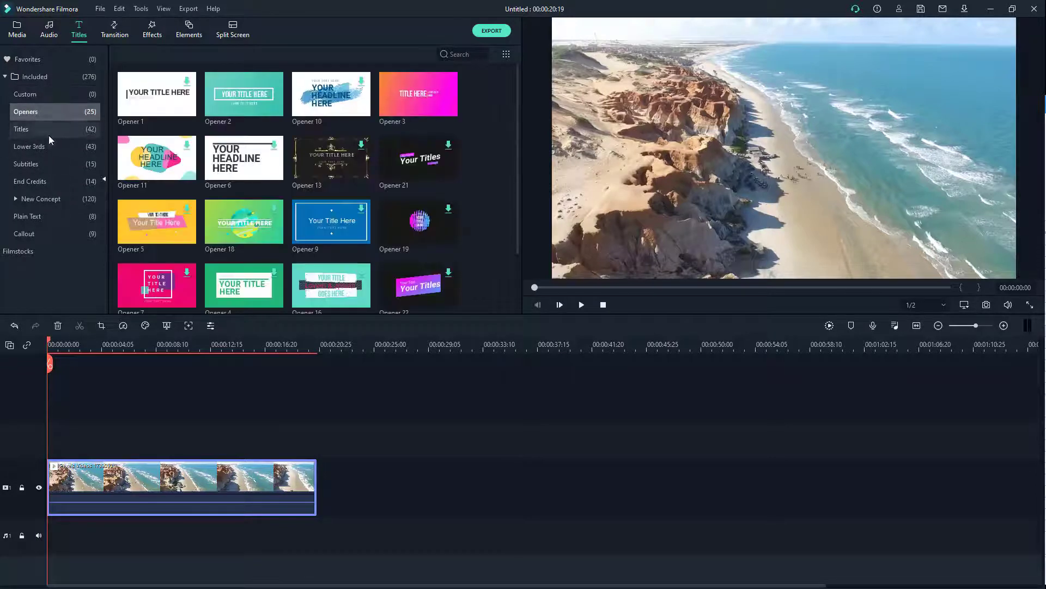
click(29, 146)
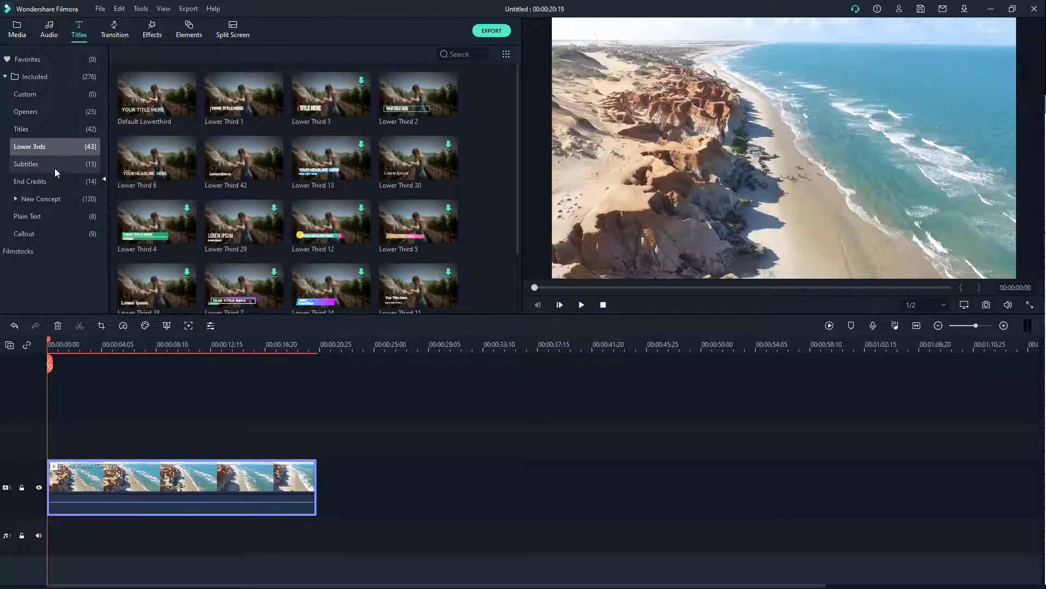
click(30, 181)
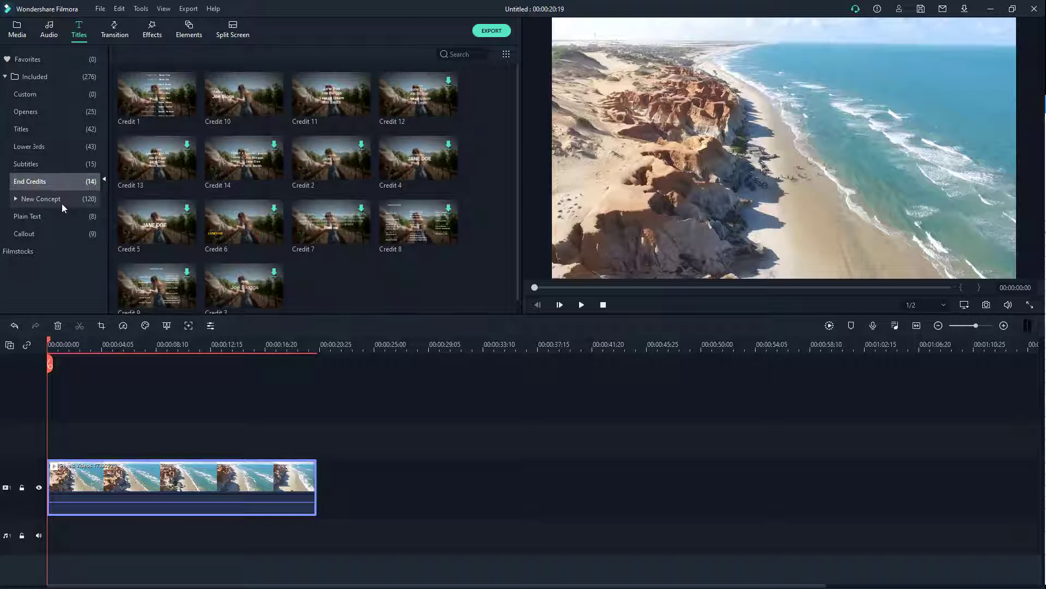
Expand the New Concept group and show the Titles category presets
click(42, 199)
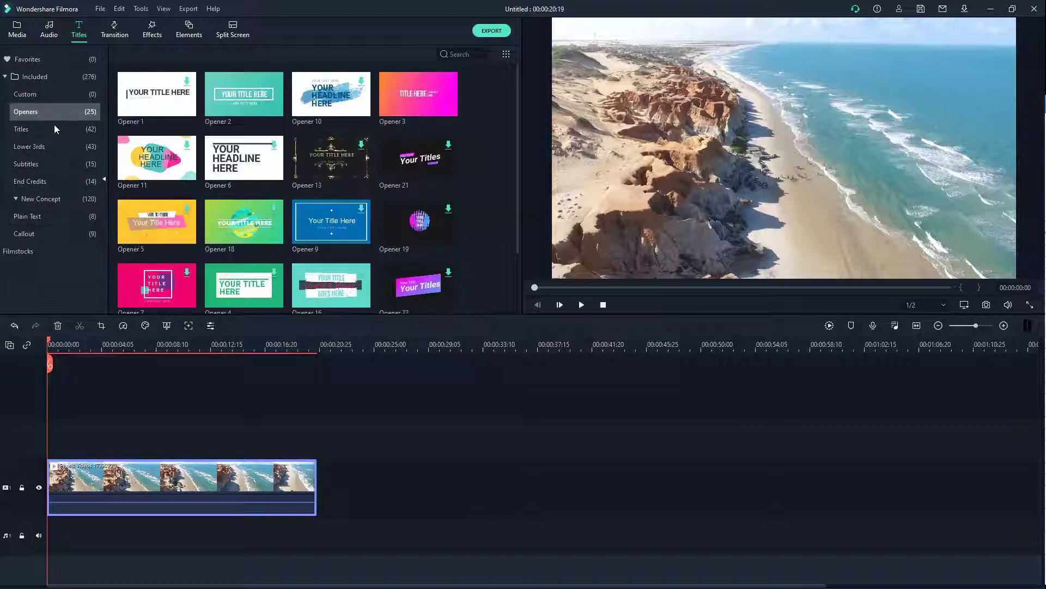
click(21, 128)
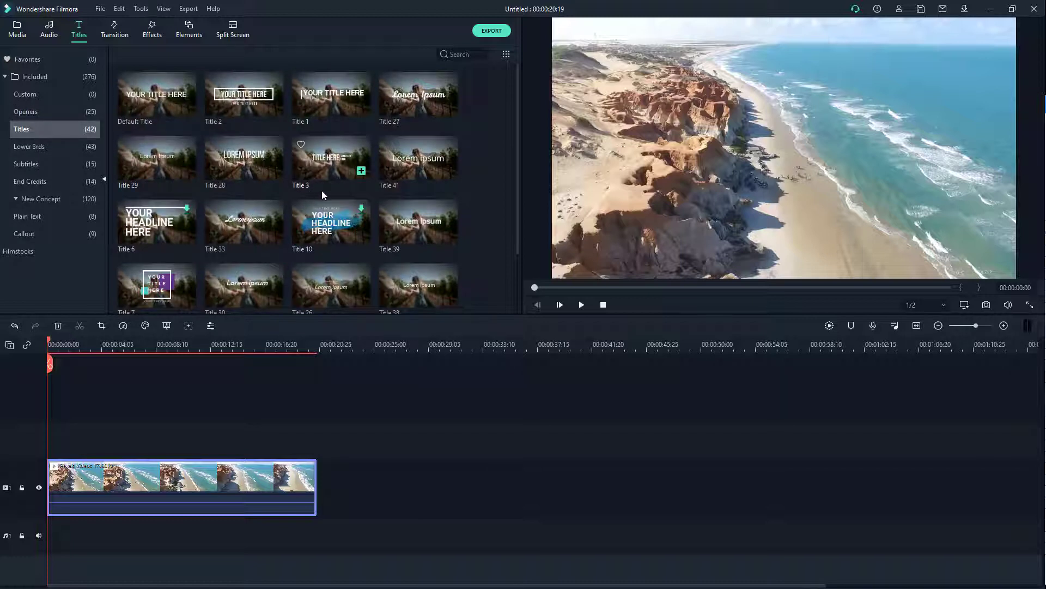
mouse_move(330, 221)
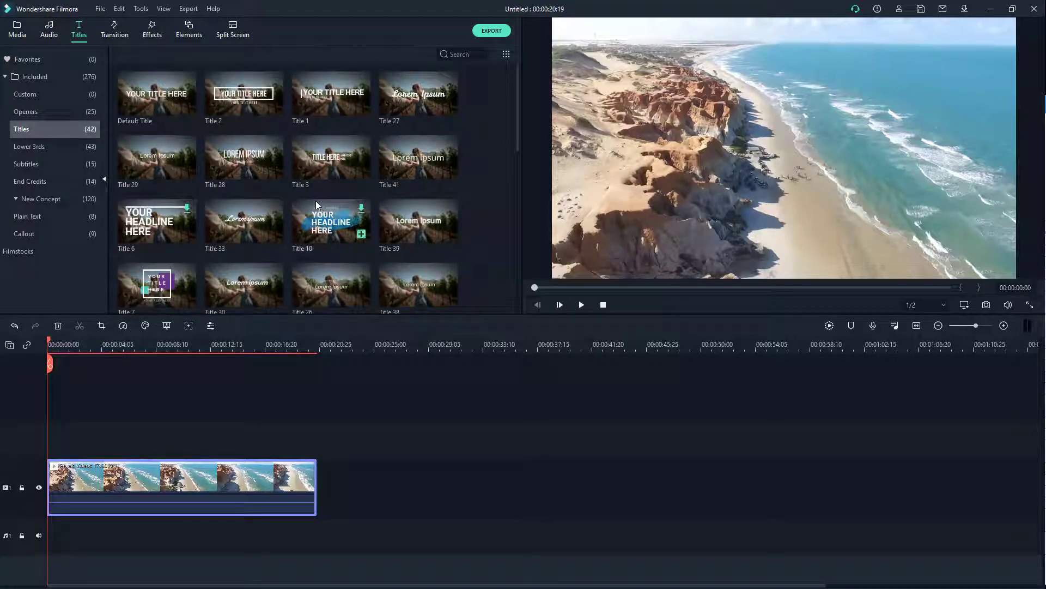
scroll(down, 3)
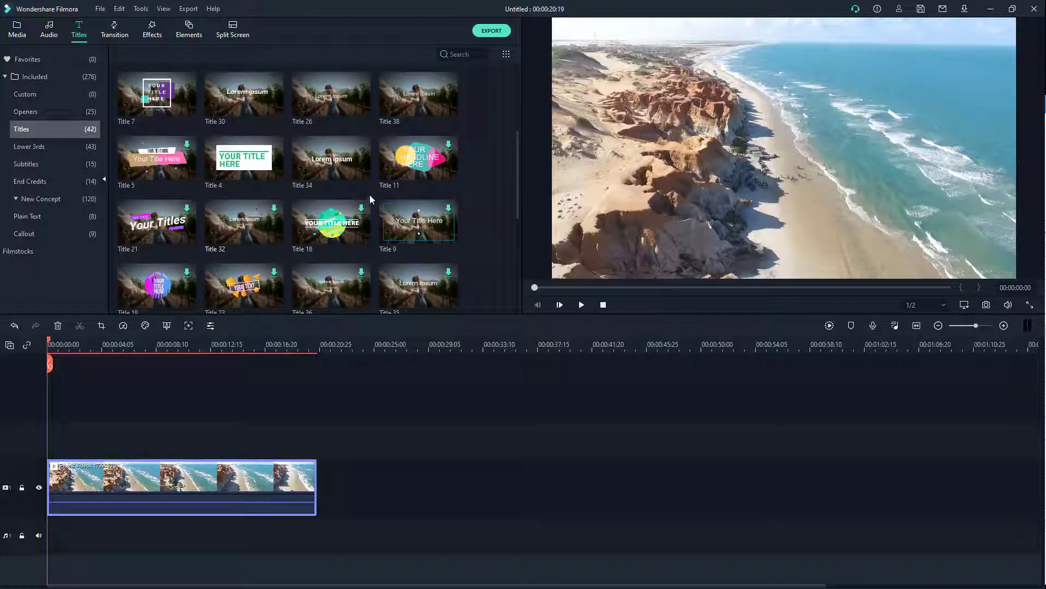
scroll(up, 3)
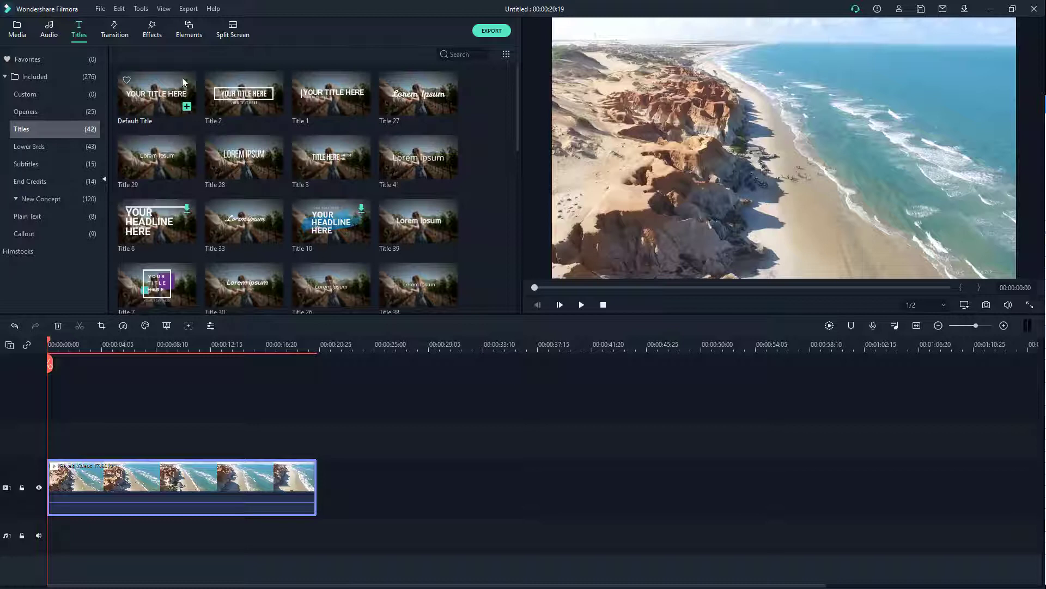
Scroll through the Titles category presets to find Title 14
scroll(down, 3)
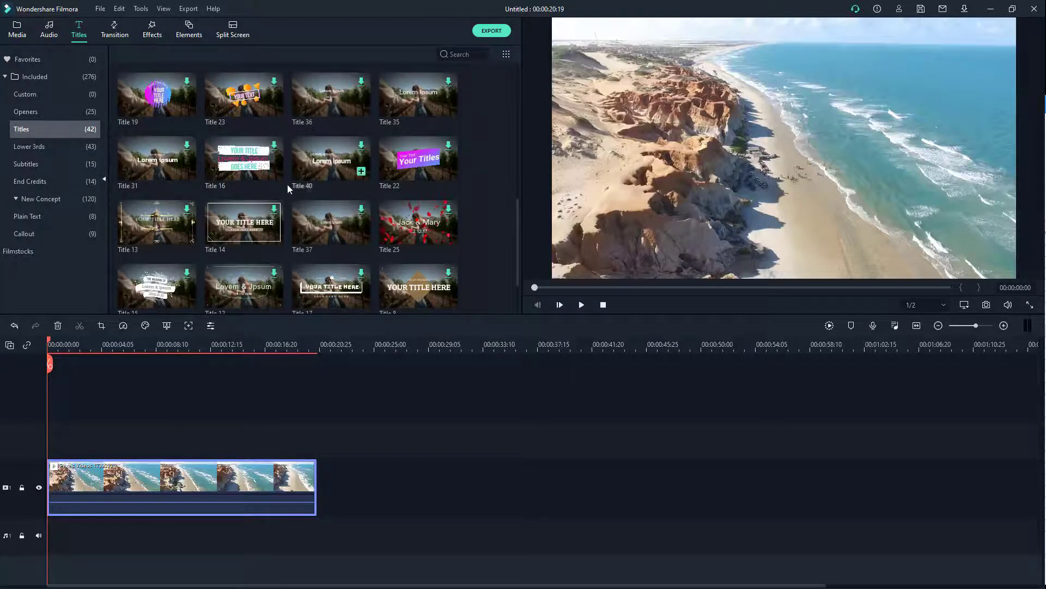
mouse_move(274, 215)
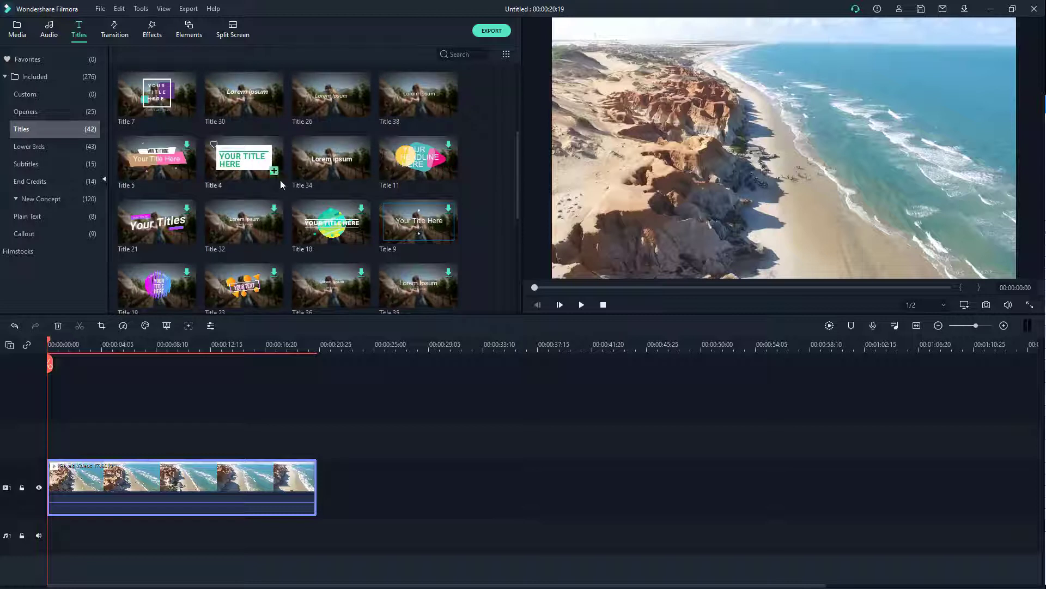
mouse_move(330, 221)
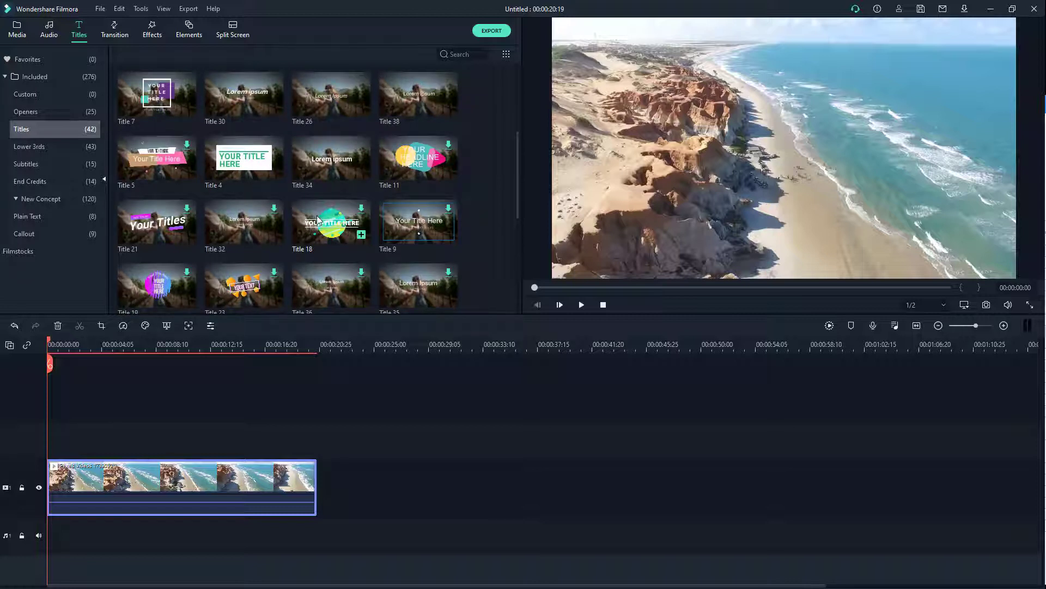
scroll(down, 3)
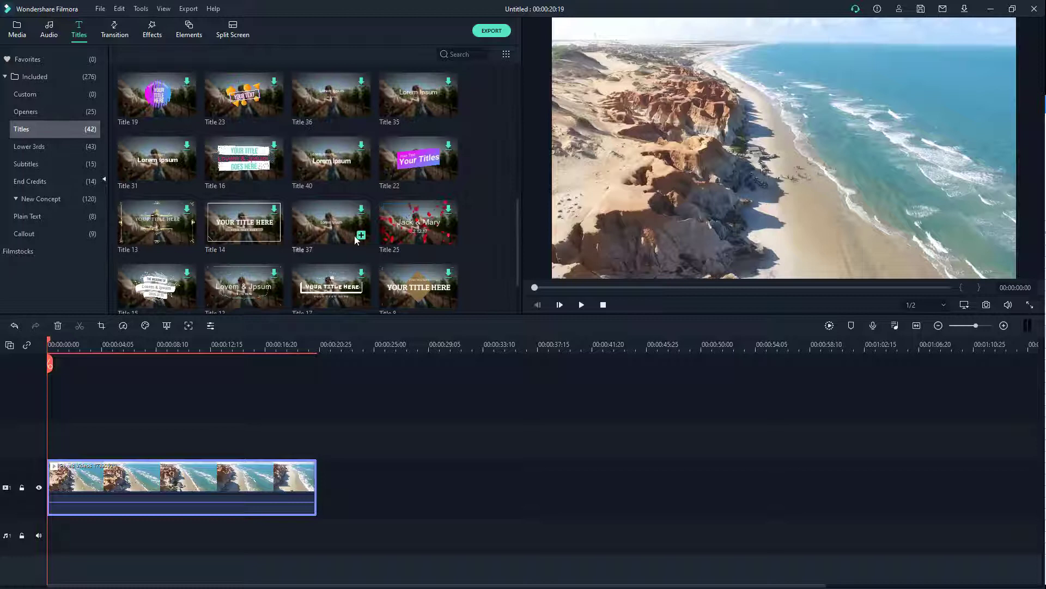
mouse_move(281, 216)
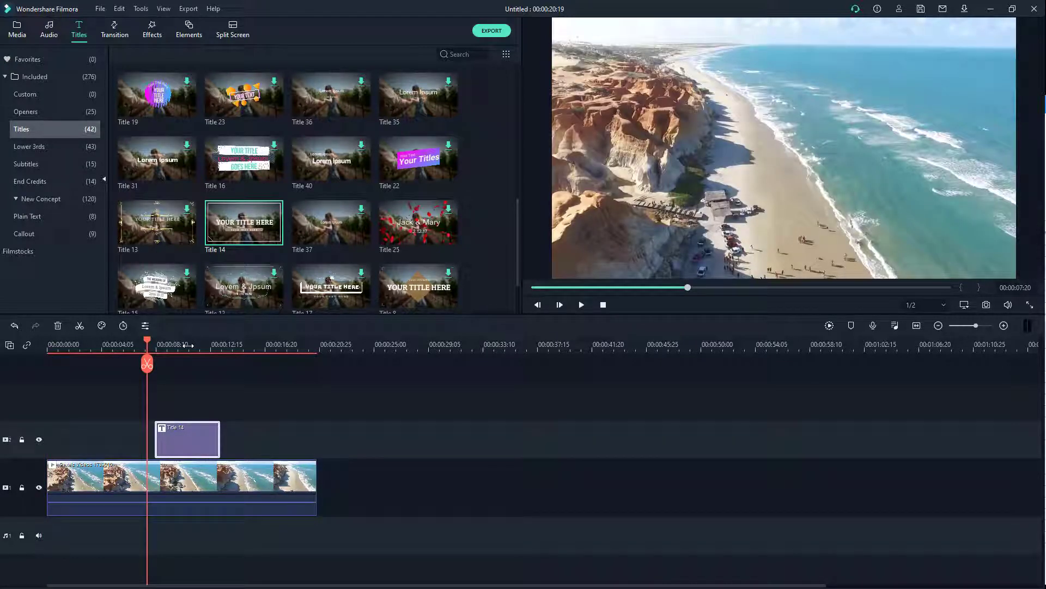
Play and pause the timeline repeatedly to preview the Title 14 animation
click(580, 304)
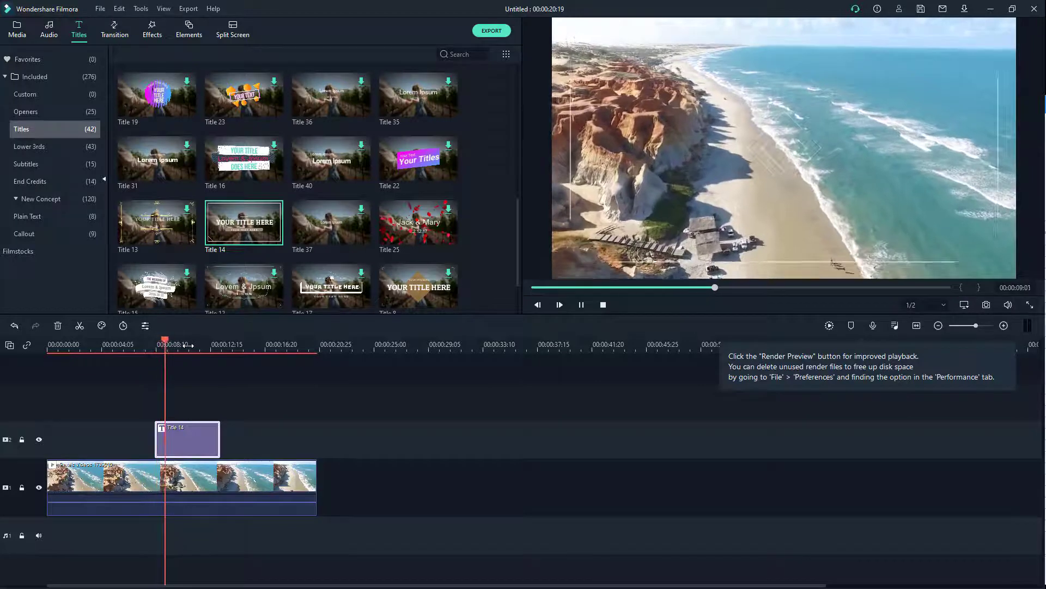
click(559, 305)
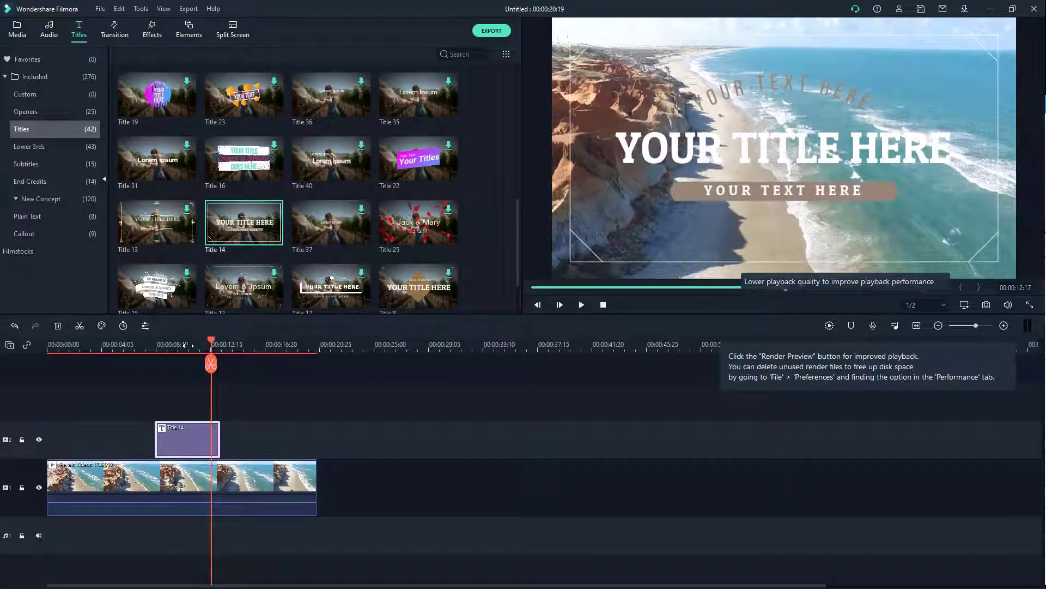
click(580, 304)
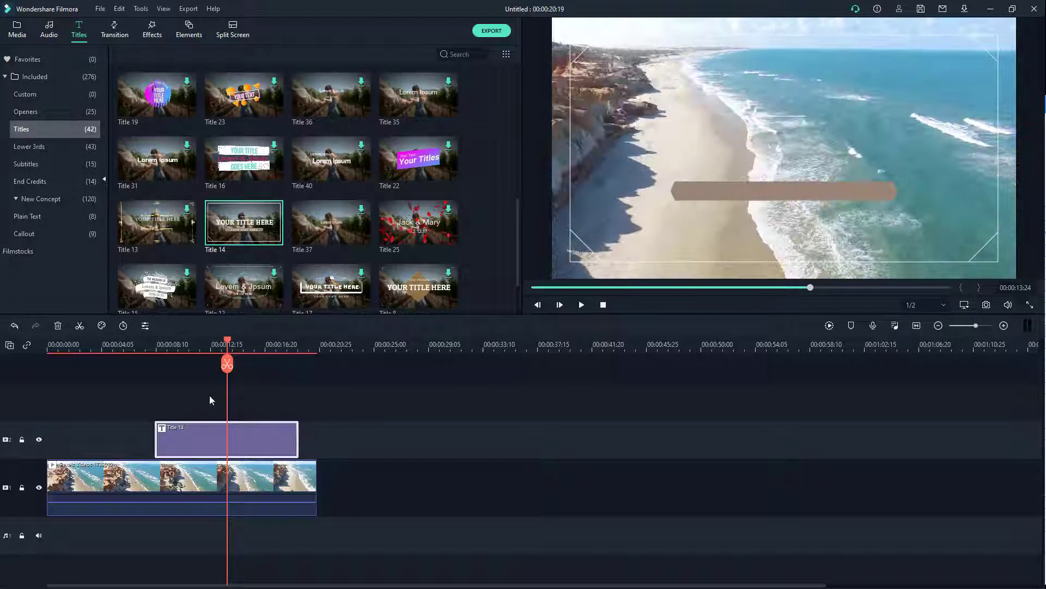
click(580, 305)
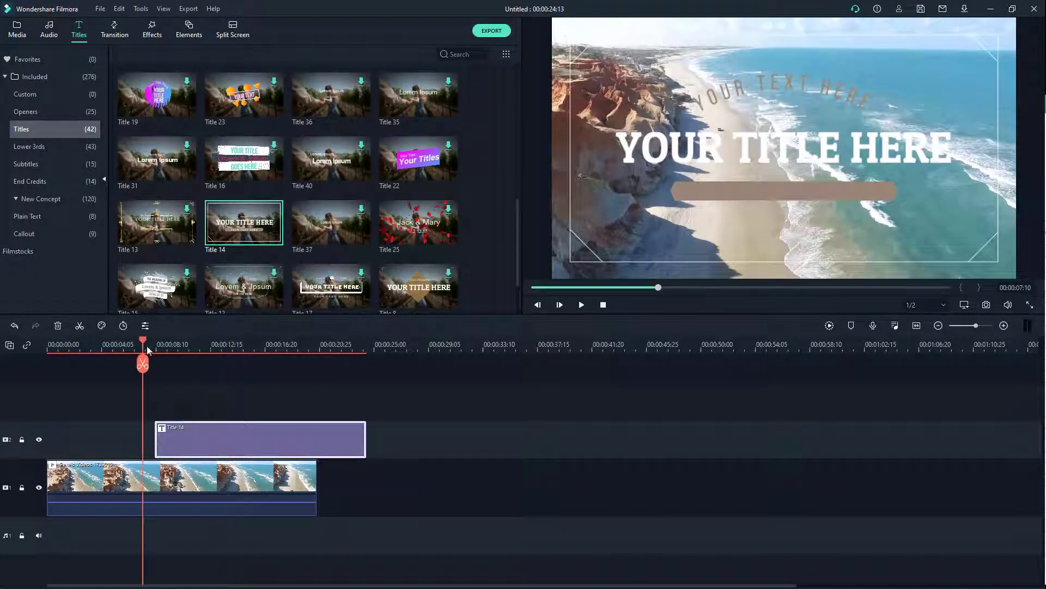
click(580, 305)
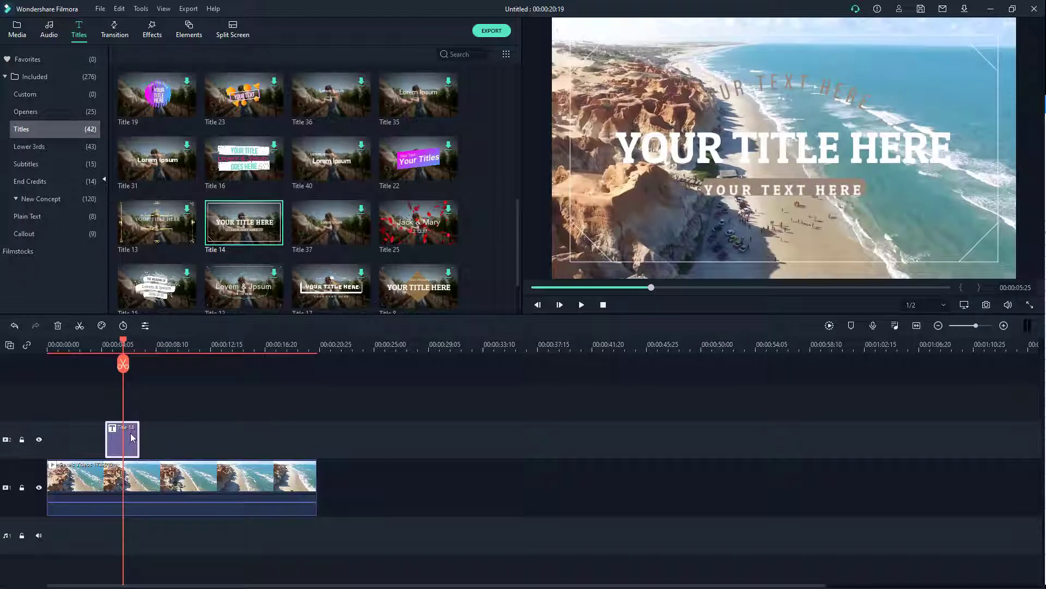
Open the Title 14 clip in the text editor and enter TUTORTUBE as the main line
double_click(122, 438)
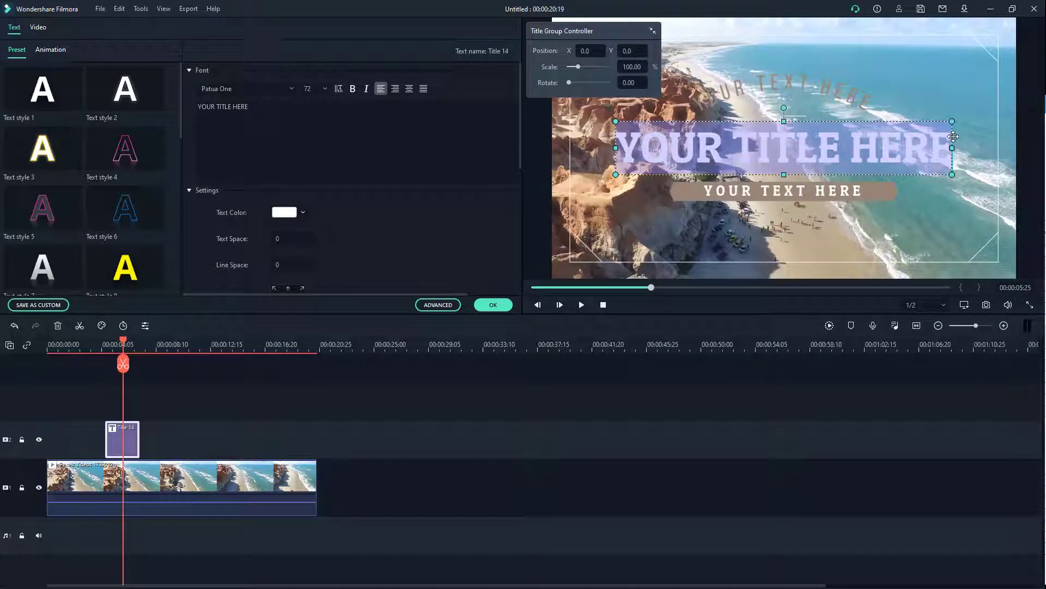
text(TUT)
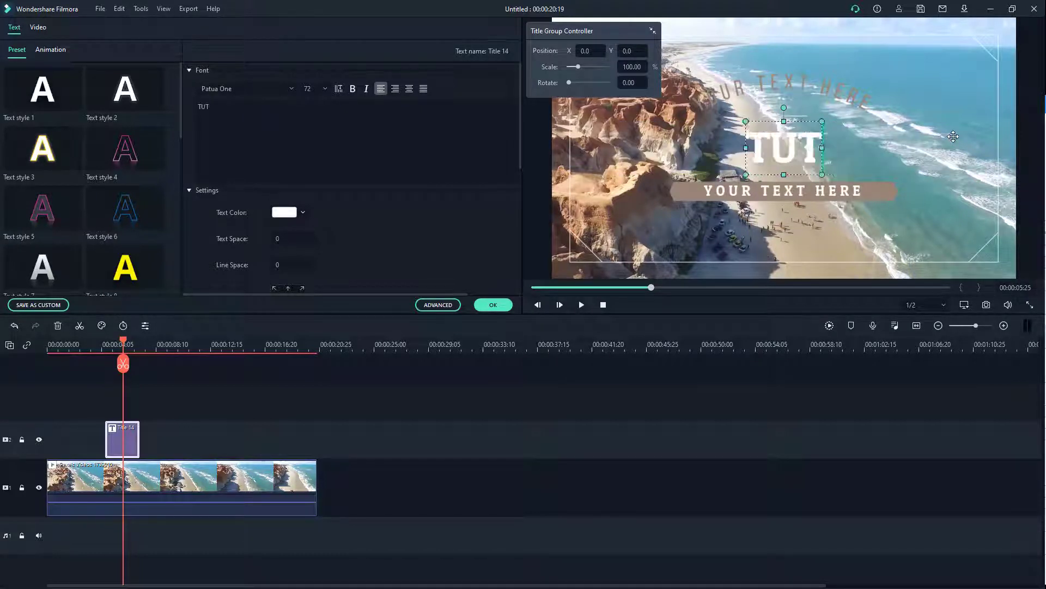
text(ORTUBE)
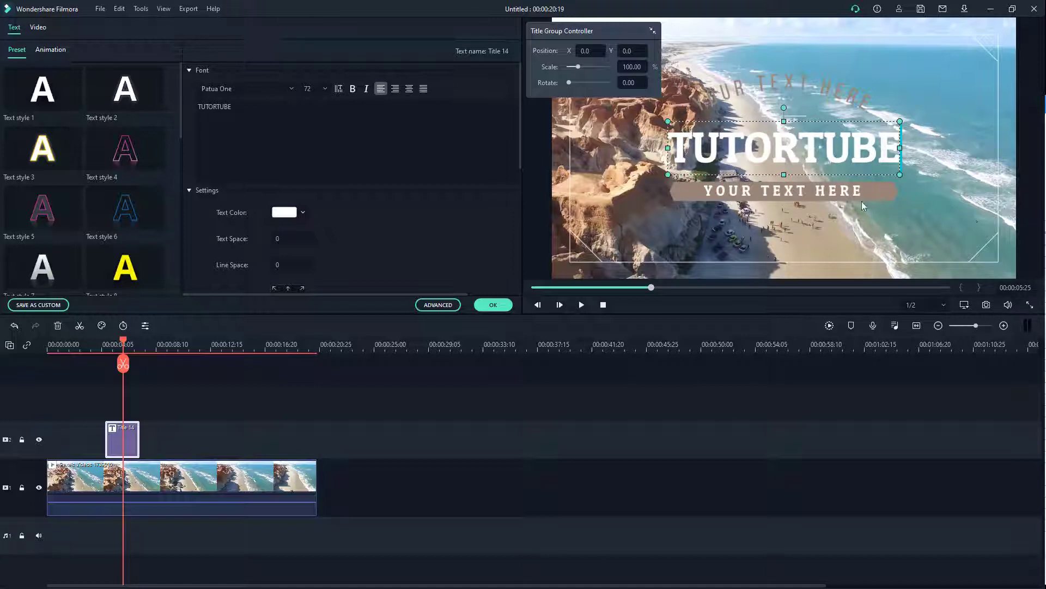
click(784, 190)
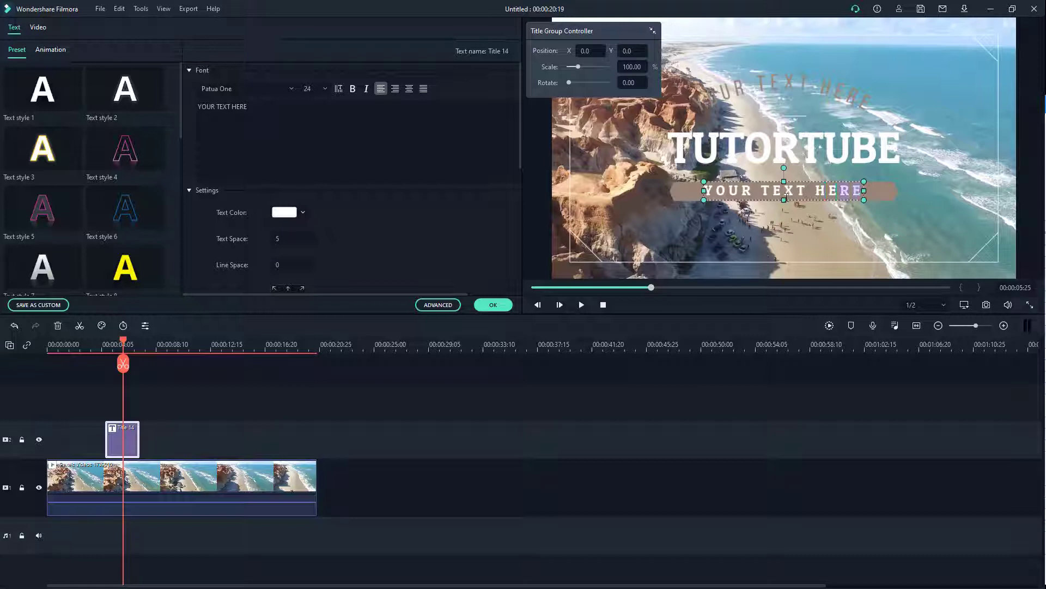
Replace the subtitle with LEARNING AT YOUR CONVENIENCE, then select the curved top text
triple_click(223, 107)
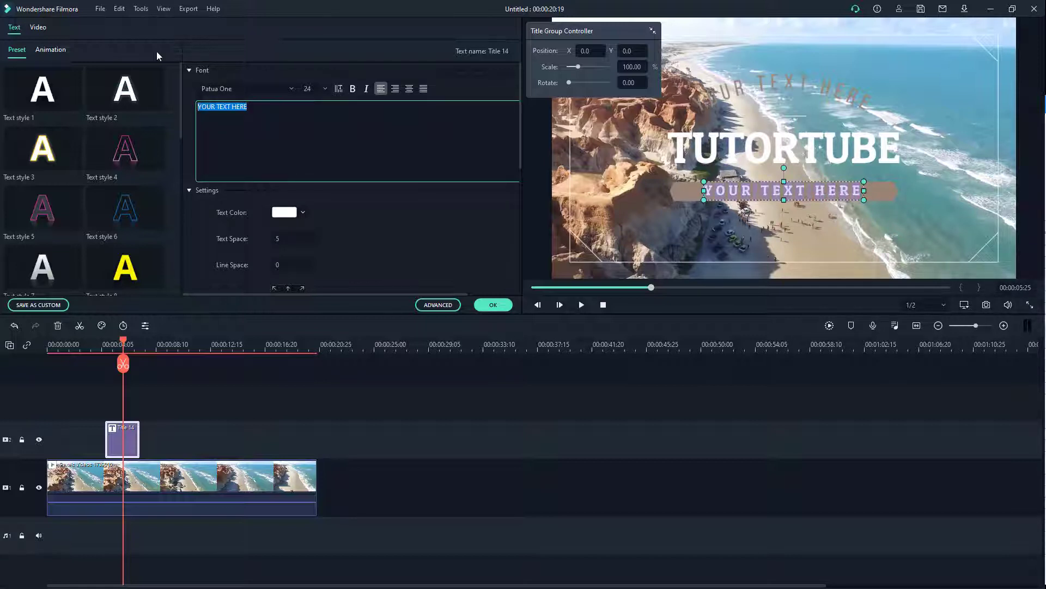
text(LEARNING)
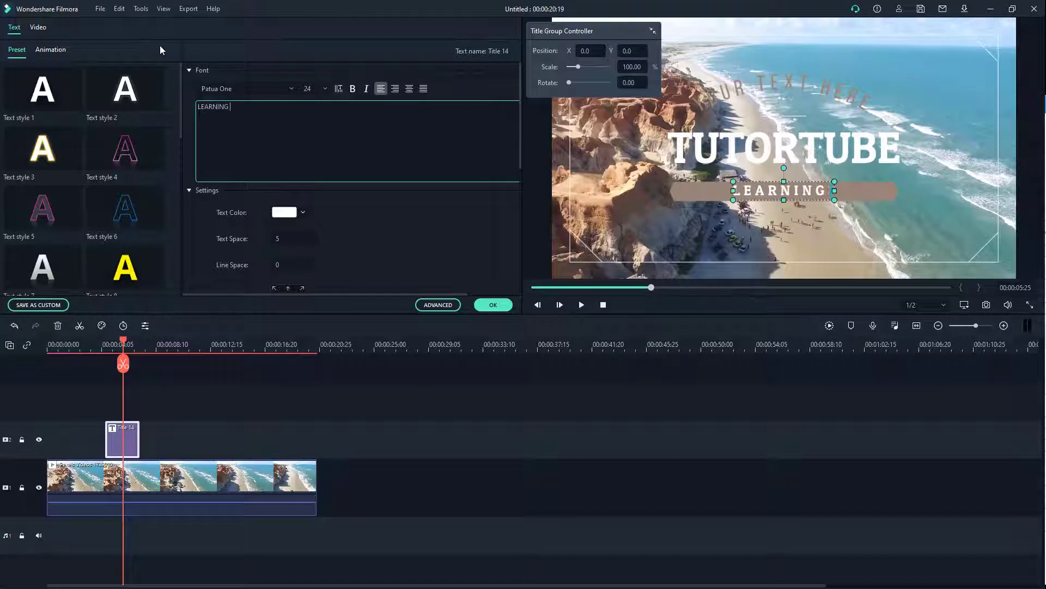
text(AT YOUR CONVENIENCE)
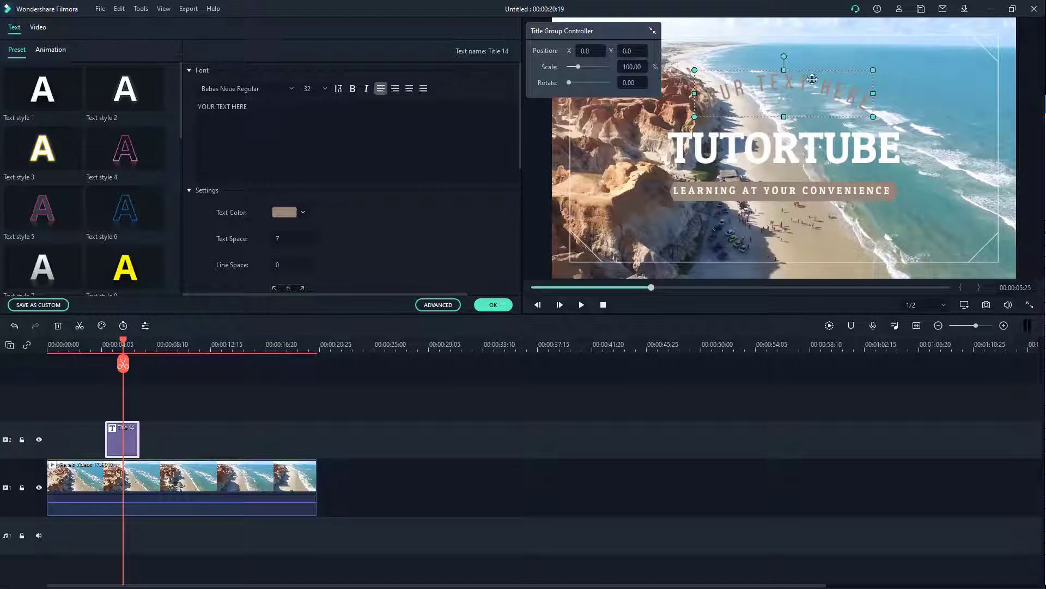
triple_click(222, 107)
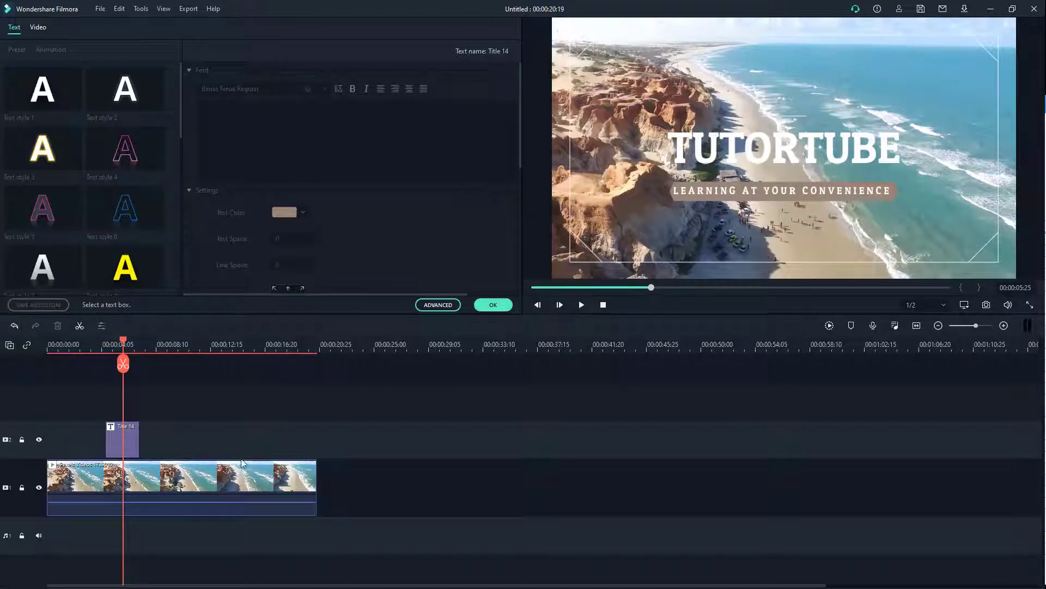
Rewind the playhead, select the Title 14 clip, and play back the two-line title
drag(122, 344, 92, 344)
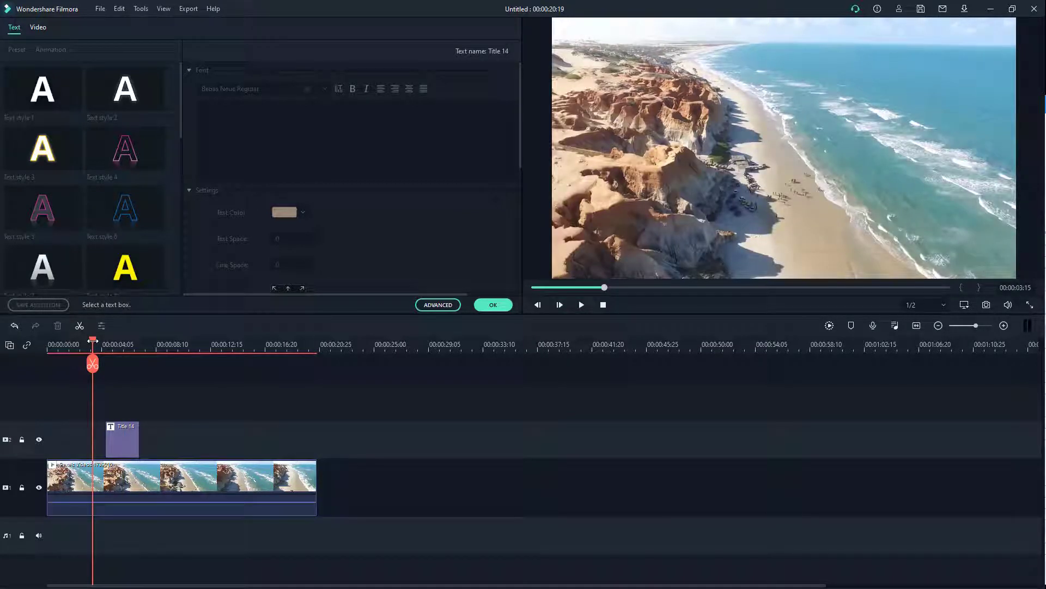
click(580, 304)
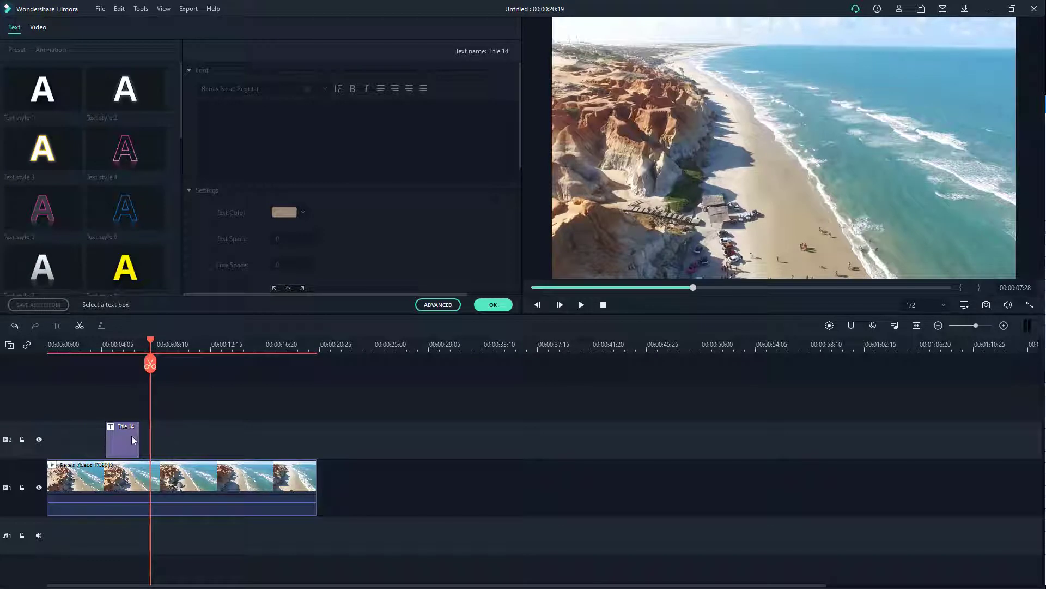
click(122, 440)
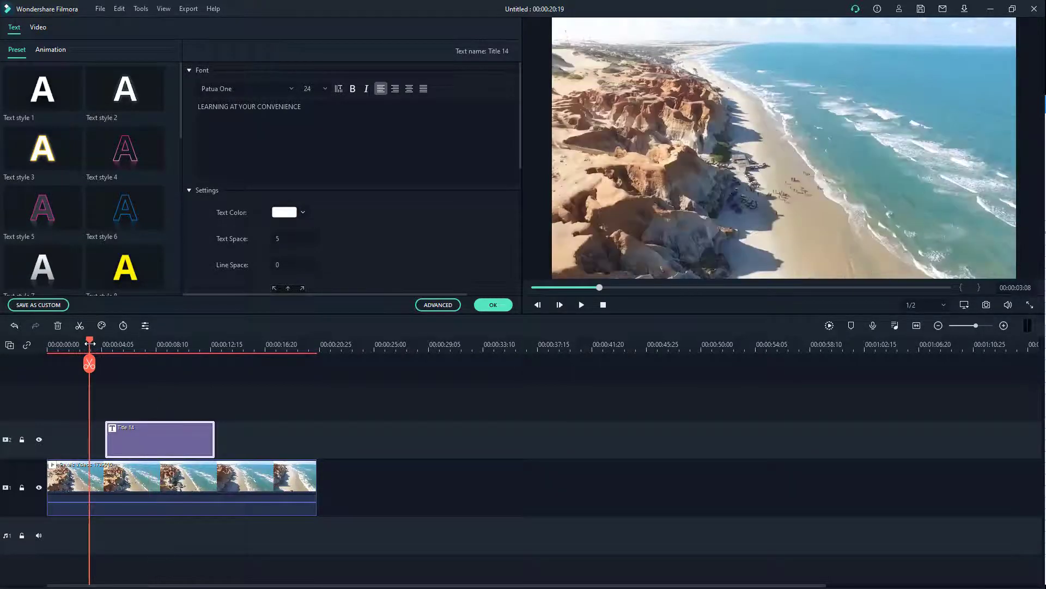
click(580, 305)
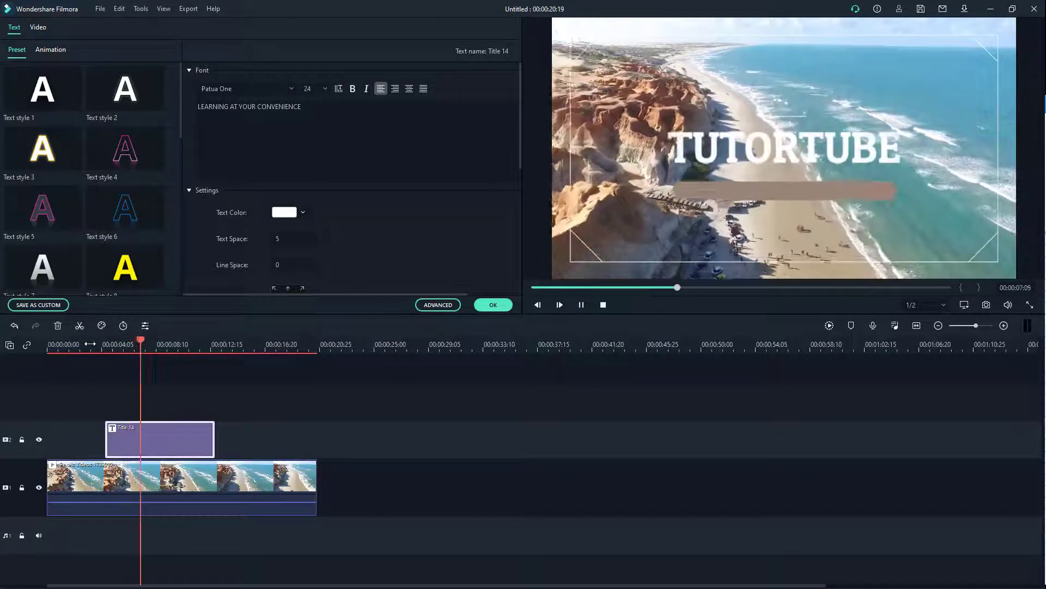
click(559, 304)
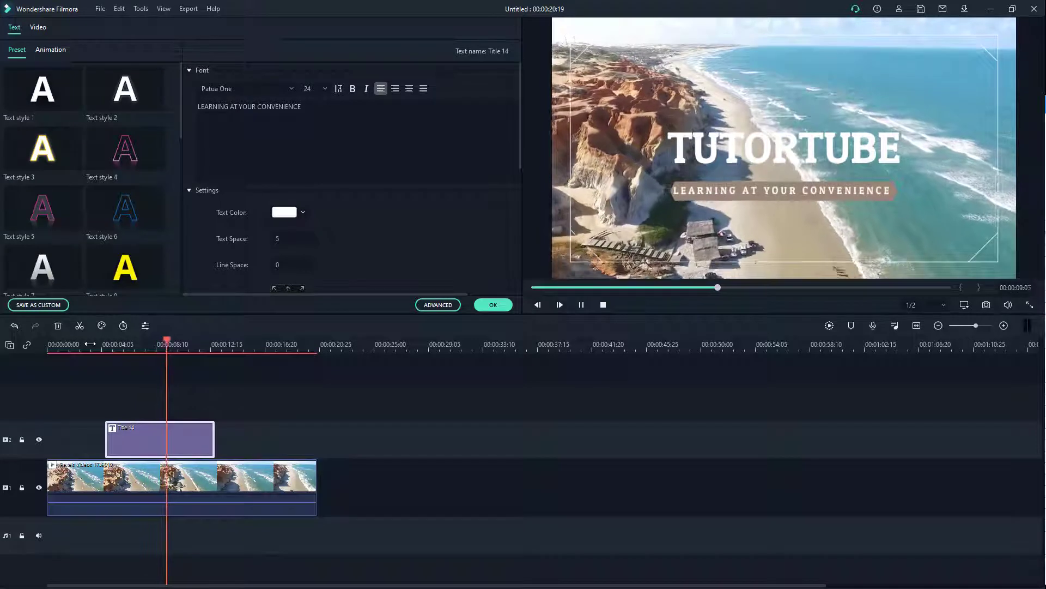
click(559, 306)
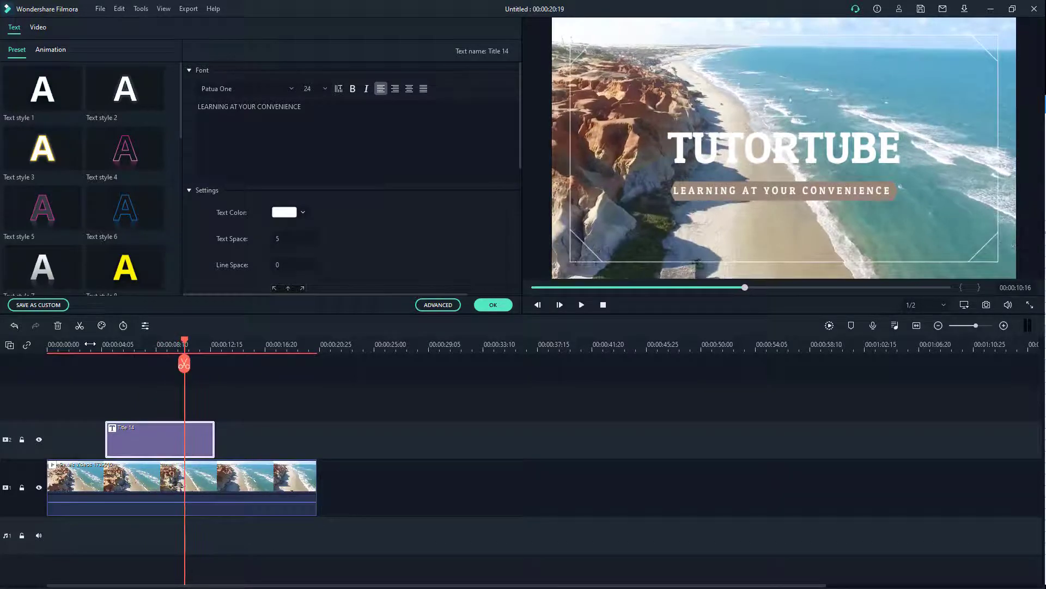